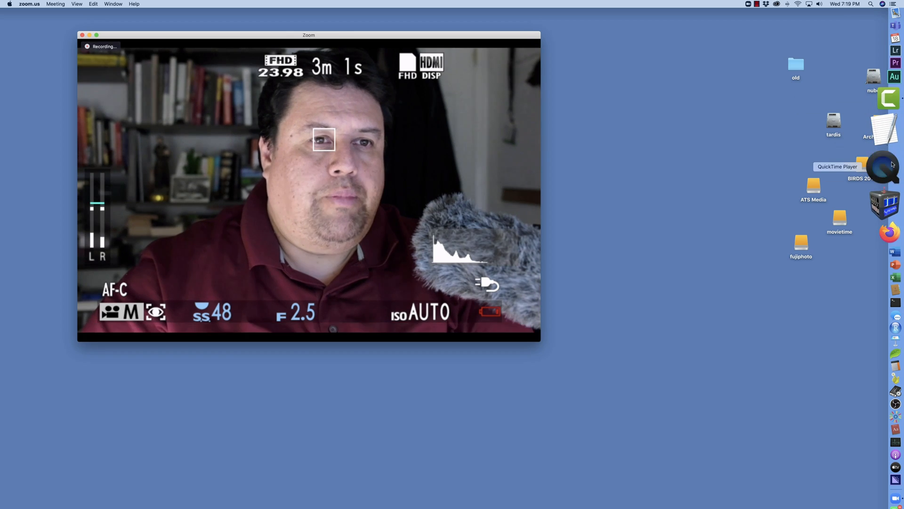
Step: Bring QuickTime Player forward and start a New Movie Recording showing the camera preview
click(888, 169)
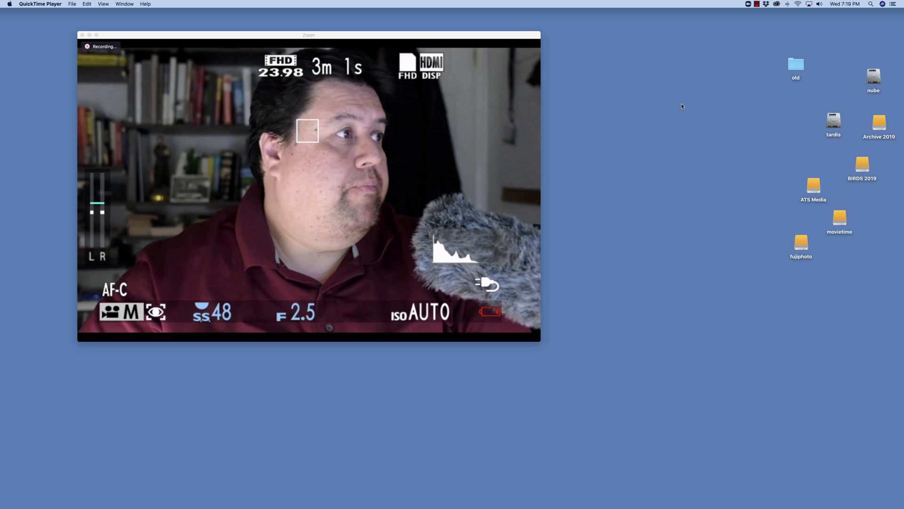
click(72, 4)
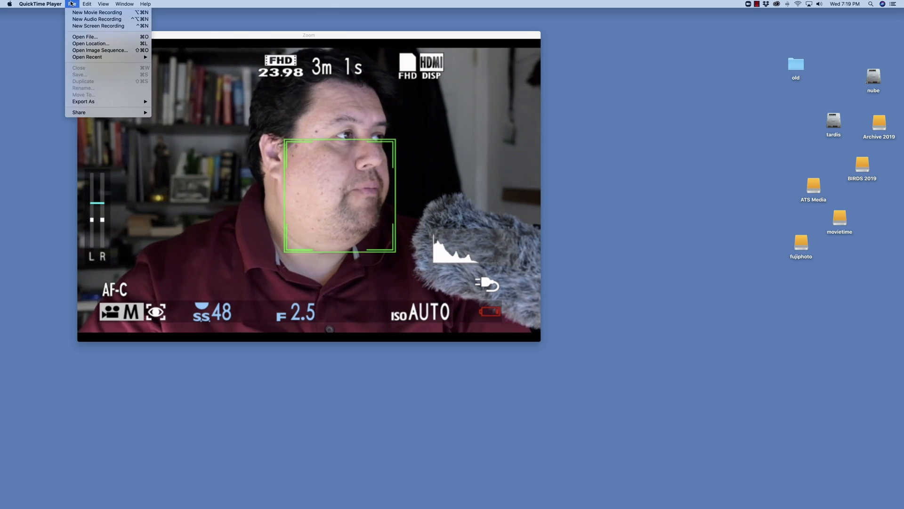
mouse_move(96, 13)
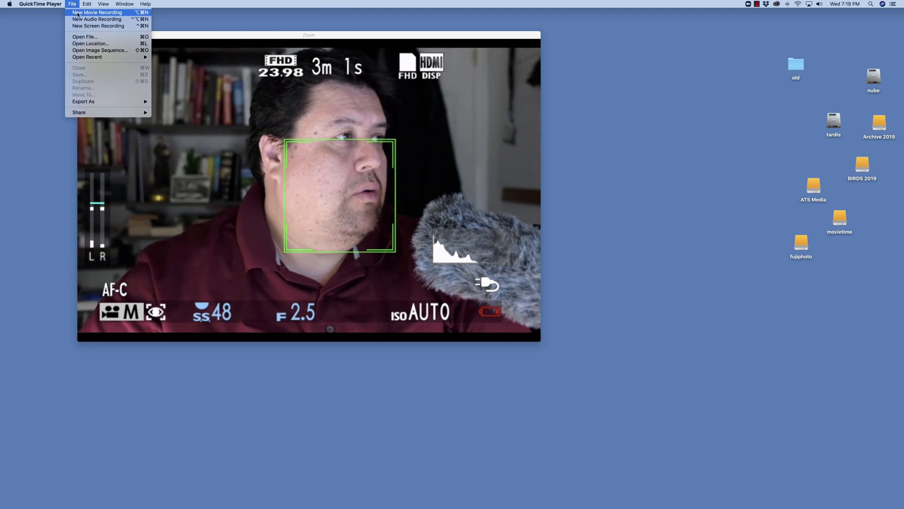
click(97, 12)
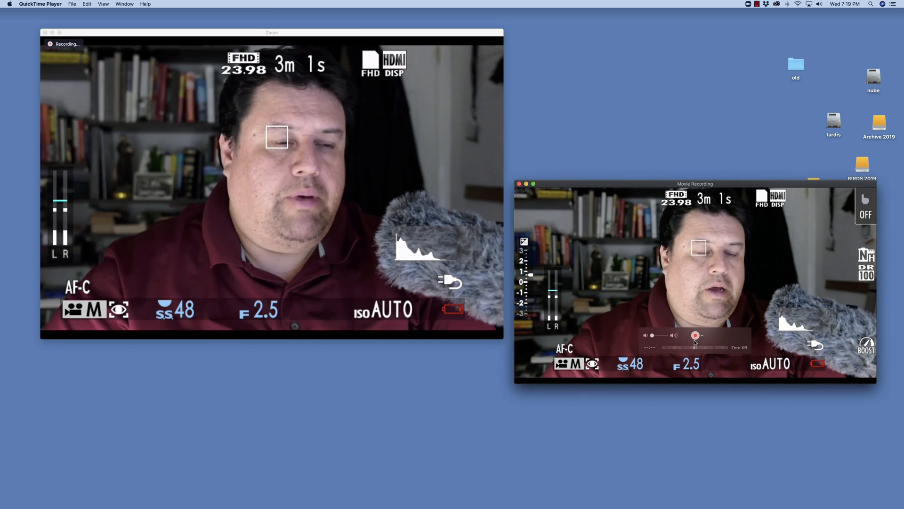
Step: Set the recording camera source to the iPad to mirror its 'Types of Variables' slide
click(702, 335)
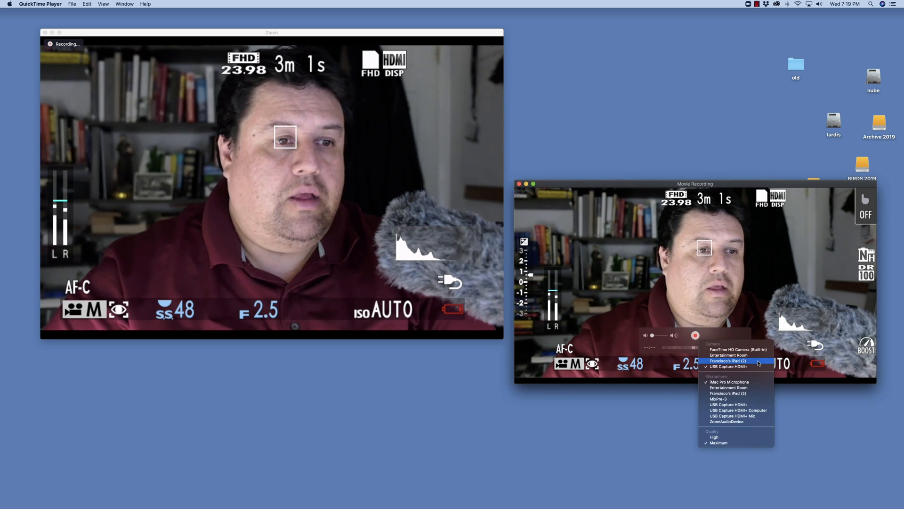
click(727, 360)
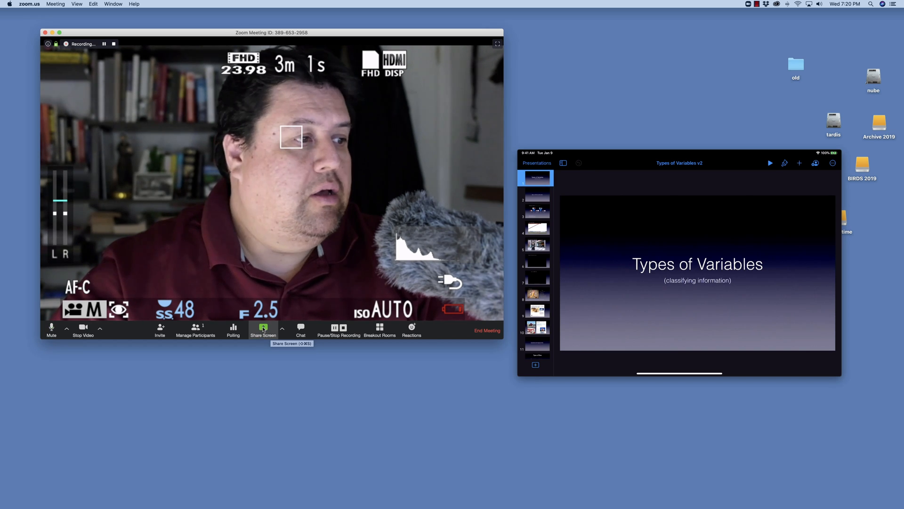
Step: Share the 'QuickTime Player – Movie Recording' window in the Zoom meeting
click(262, 328)
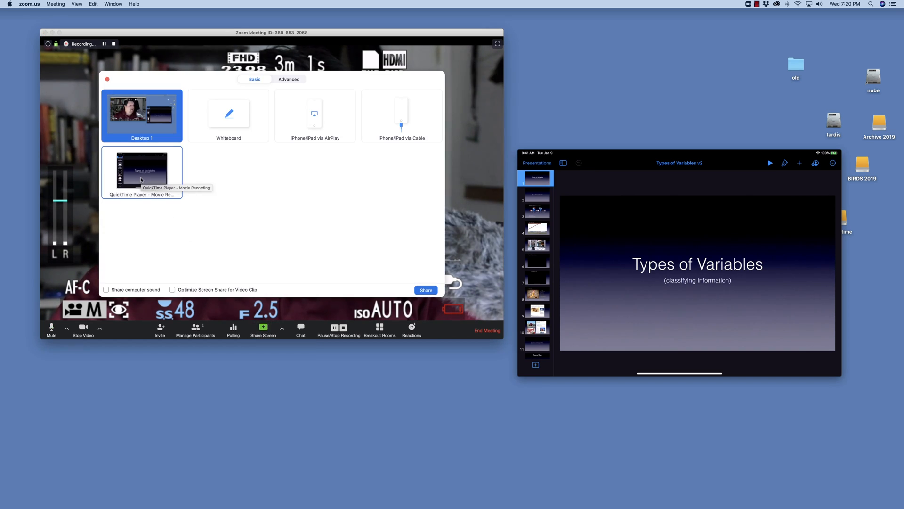
click(141, 172)
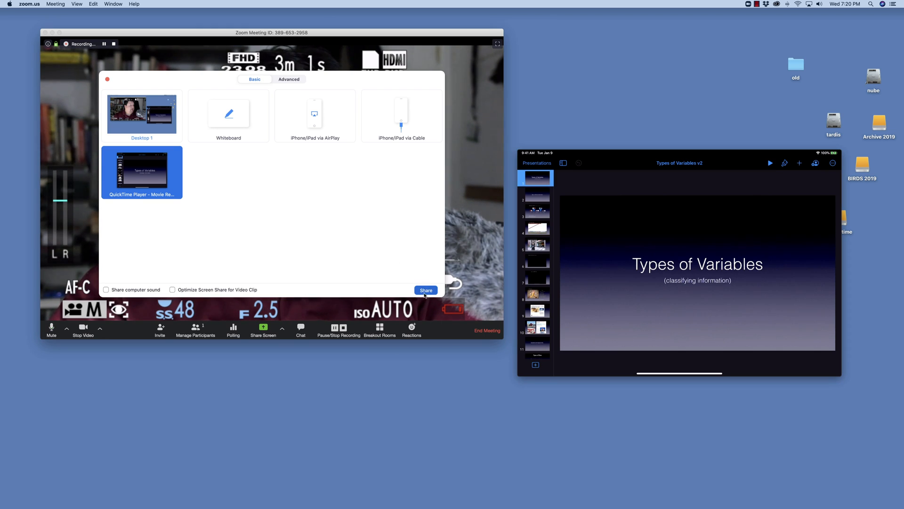
click(426, 290)
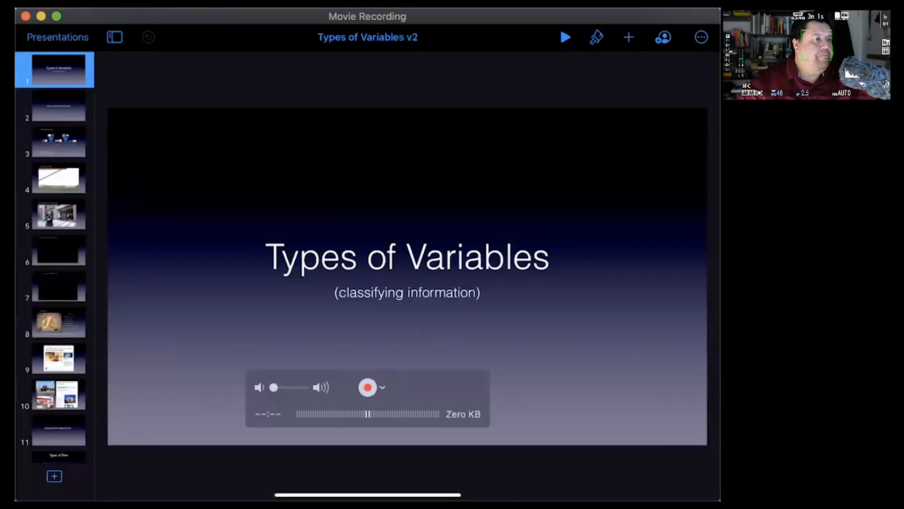
mouse_move(489, 44)
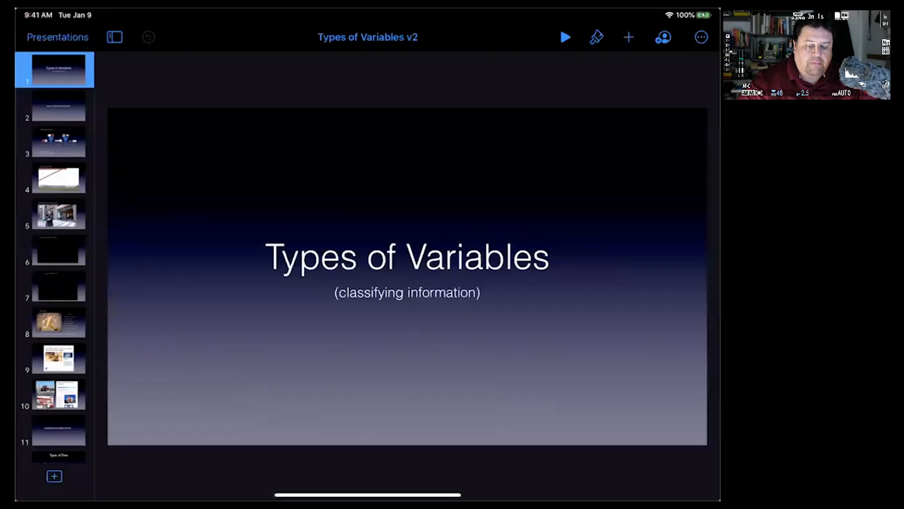
click(565, 37)
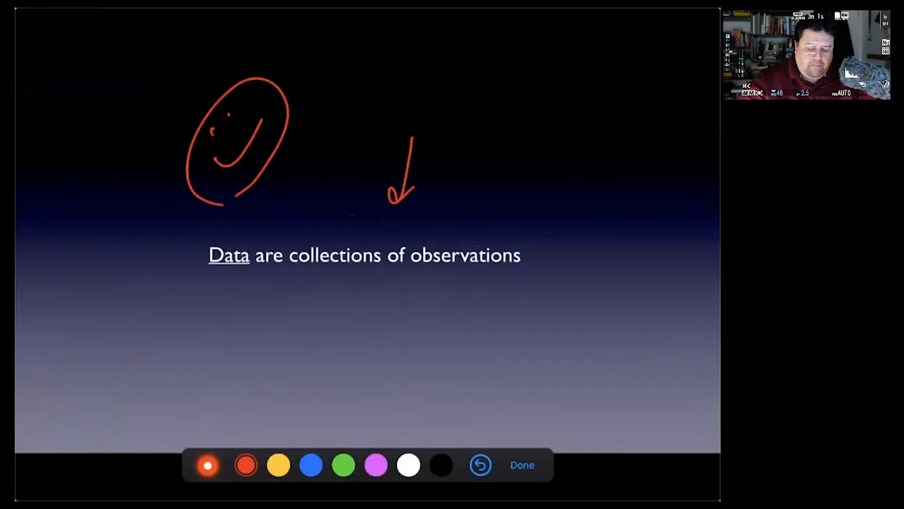
Step: Clear the red pen marks from the 'Data are collections of observations' slide
click(521, 465)
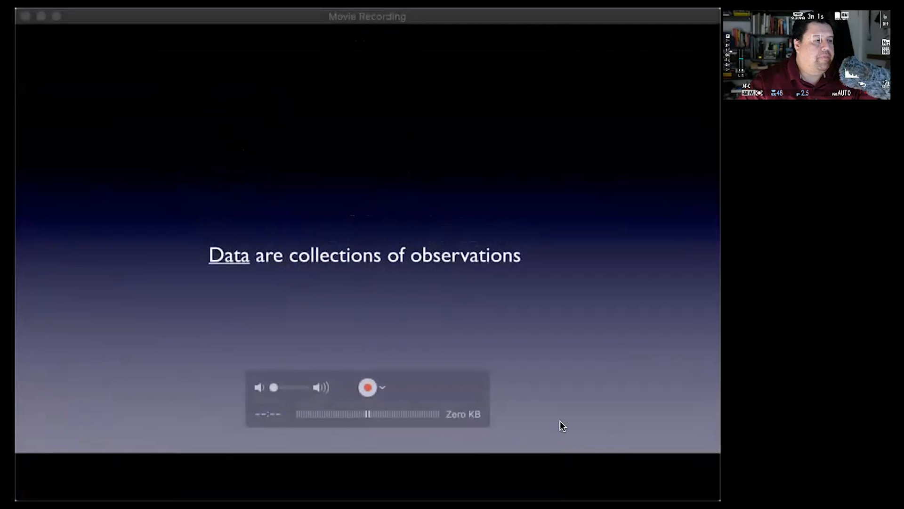